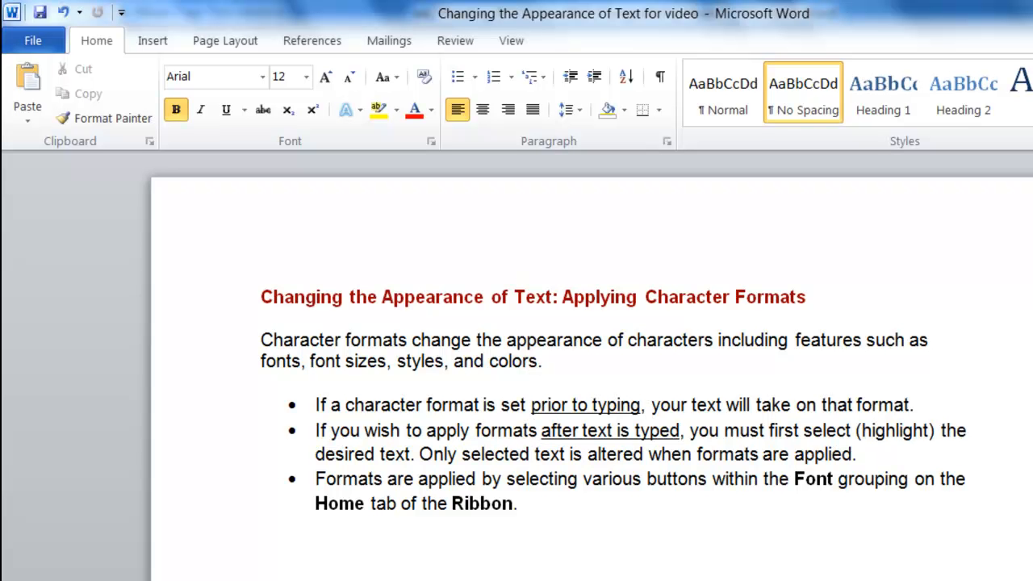
{"action": "mouse_move", "coordinate": [242, 65]}
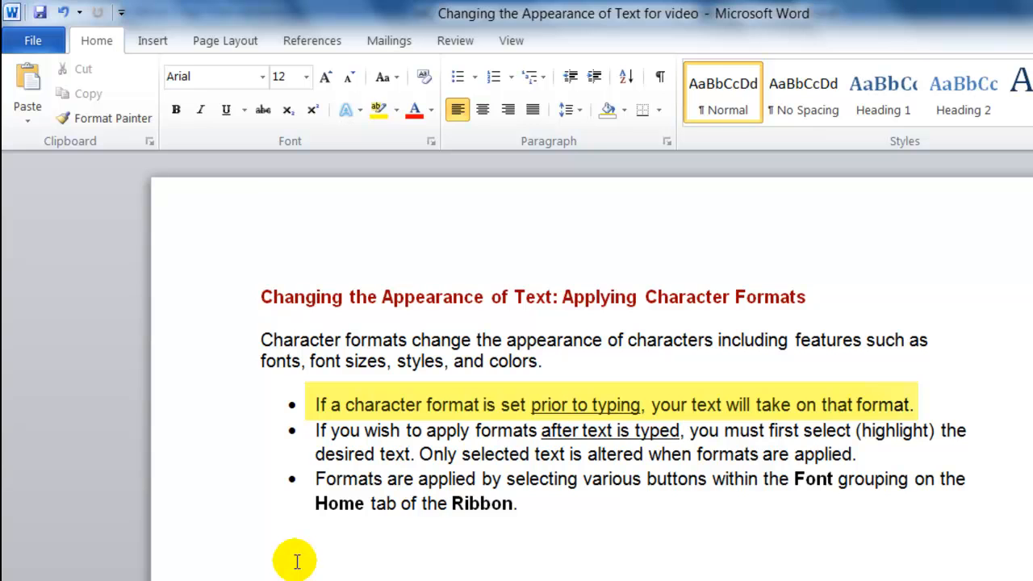
{"action": "mouse_move", "coordinate": [331, 575]}
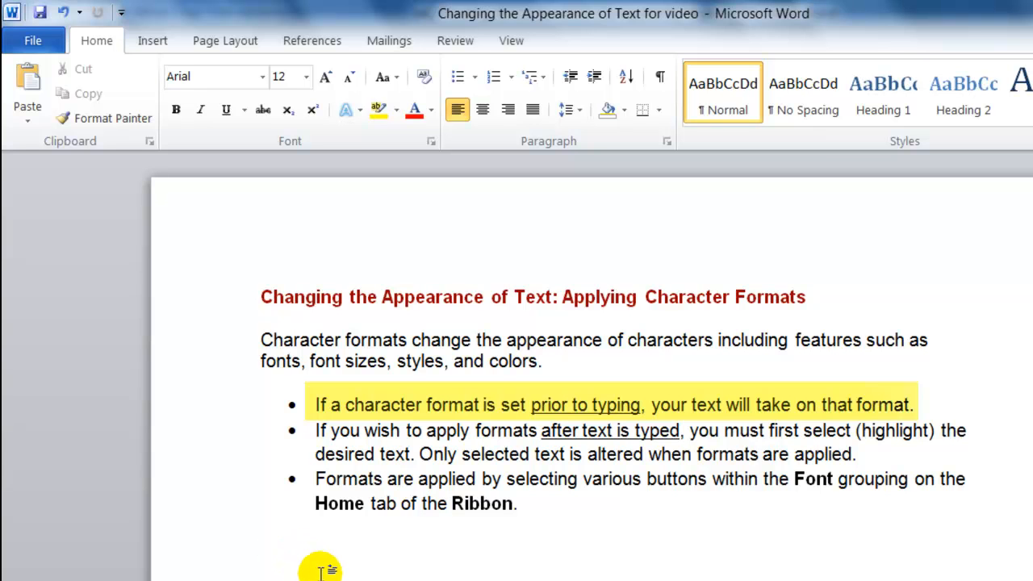
Place the cursor on the line below the bullets and set it to Arial Black, size 16.
{"action": "left_click", "coordinate": [262, 548]}
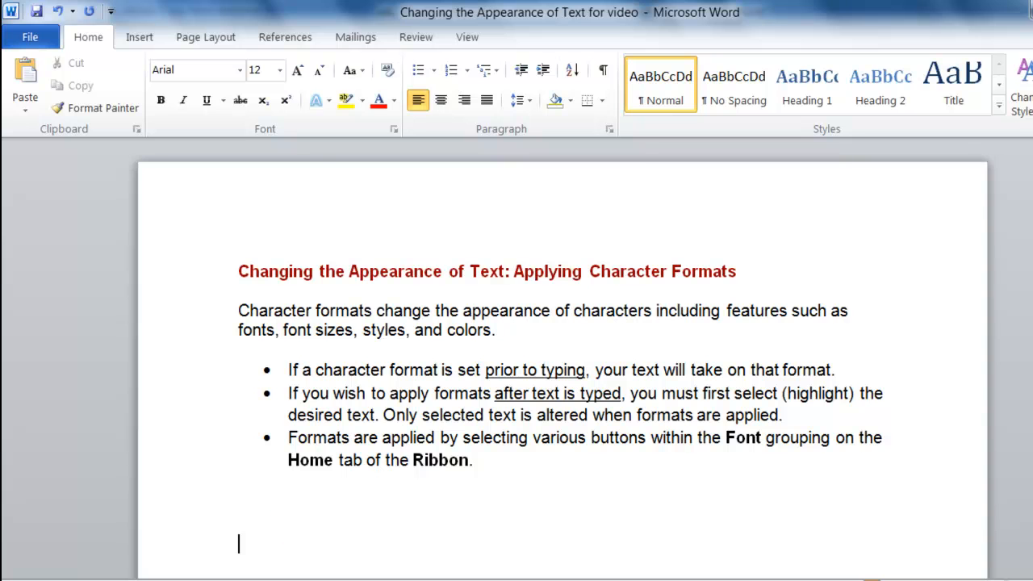
{"action": "mouse_move", "coordinate": [227, 69]}
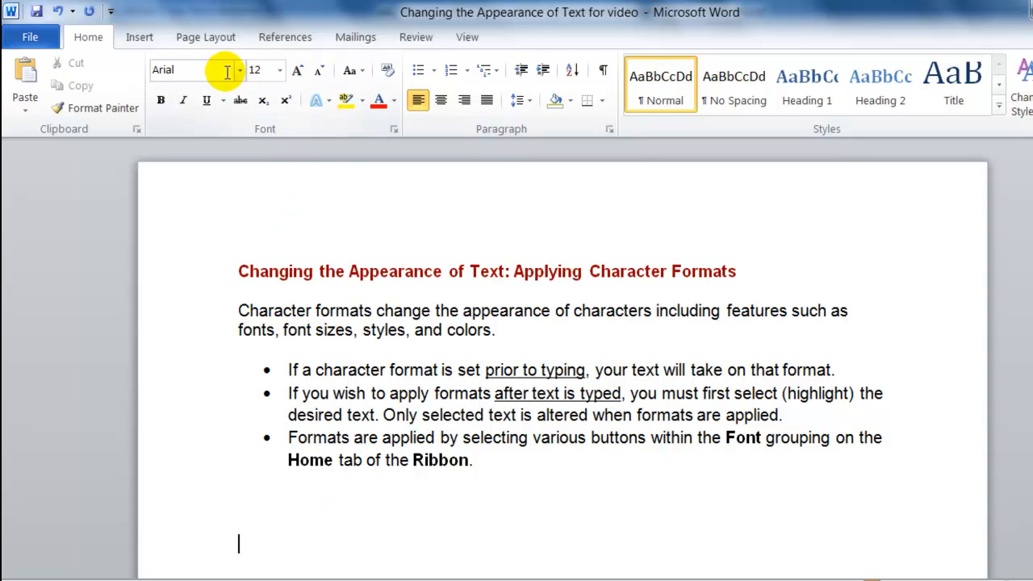
{"action": "left_click", "coordinate": [234, 70]}
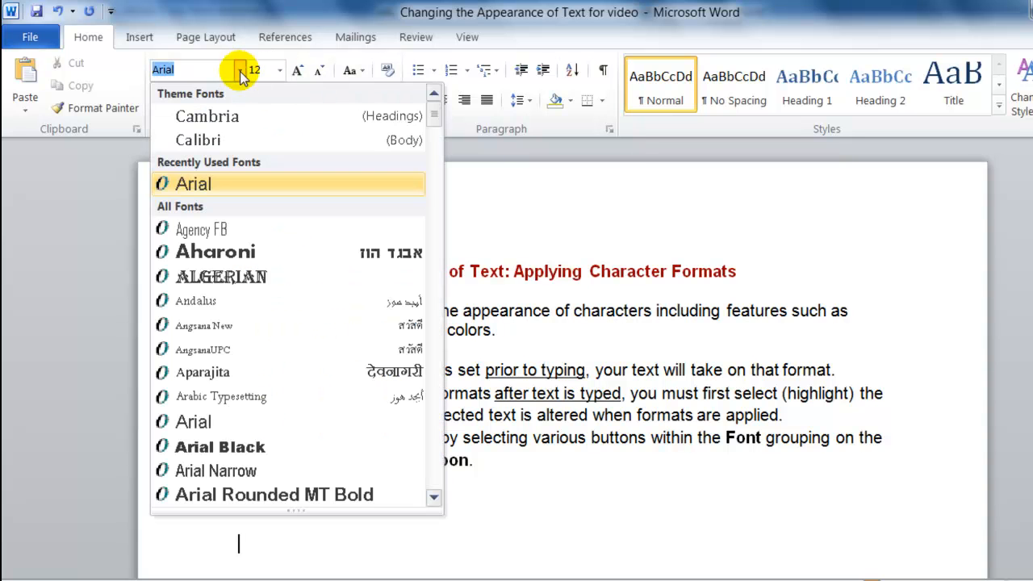
{"action": "mouse_move", "coordinate": [271, 428]}
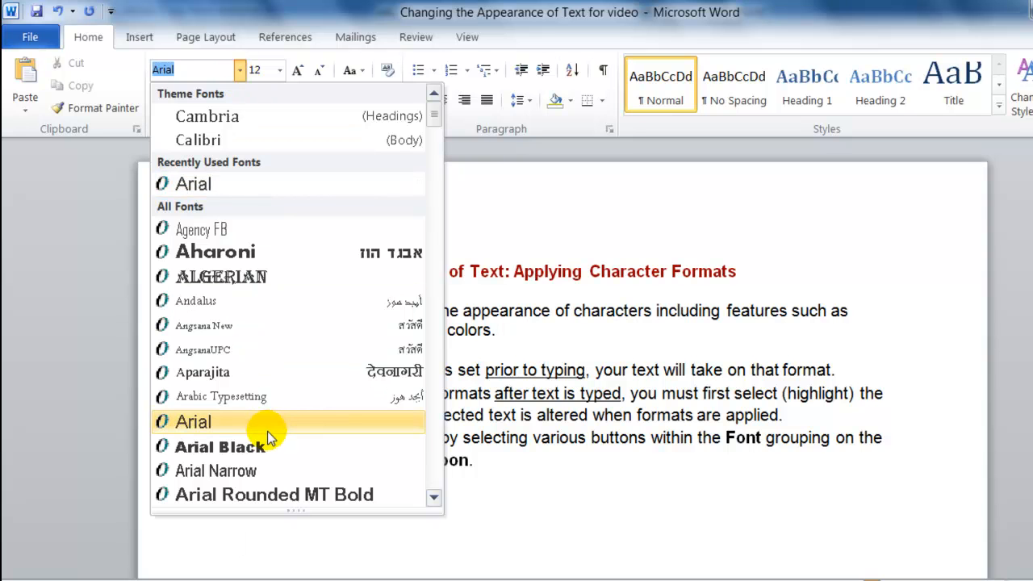
{"action": "scroll", "scroll_direction": "down", "scroll_amount": 3}
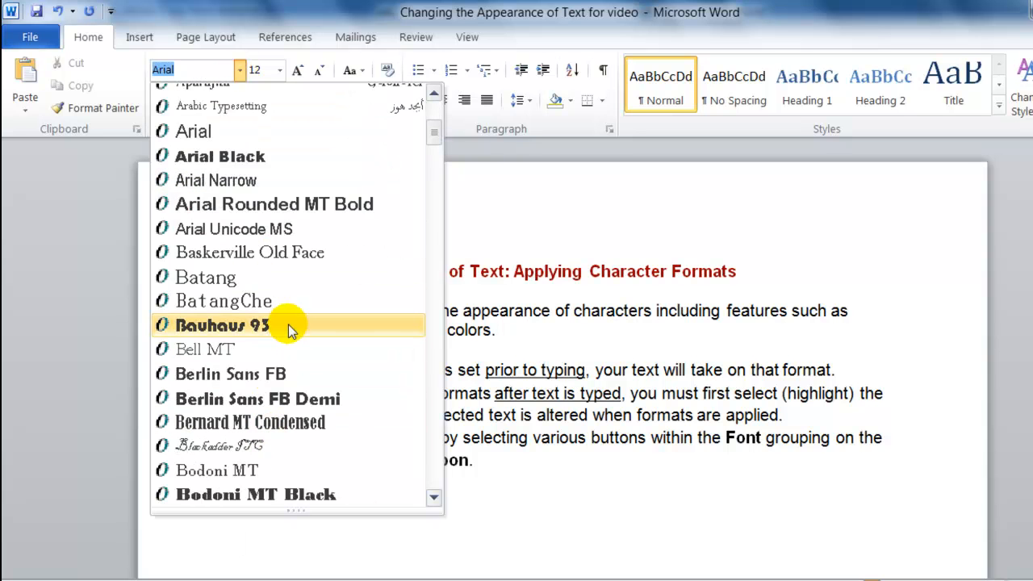
{"action": "mouse_move", "coordinate": [299, 252]}
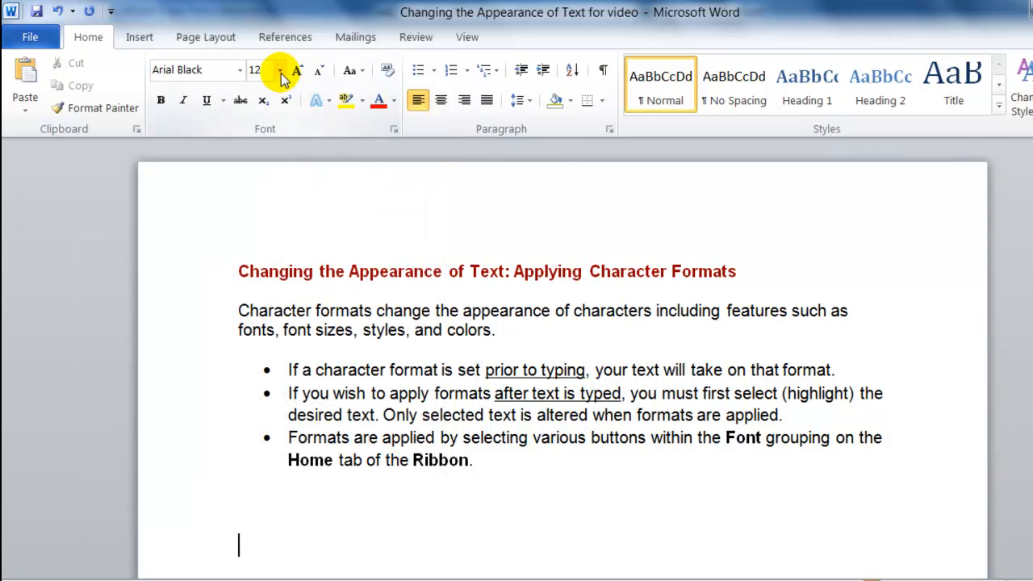
{"action": "left_click", "coordinate": [281, 71]}
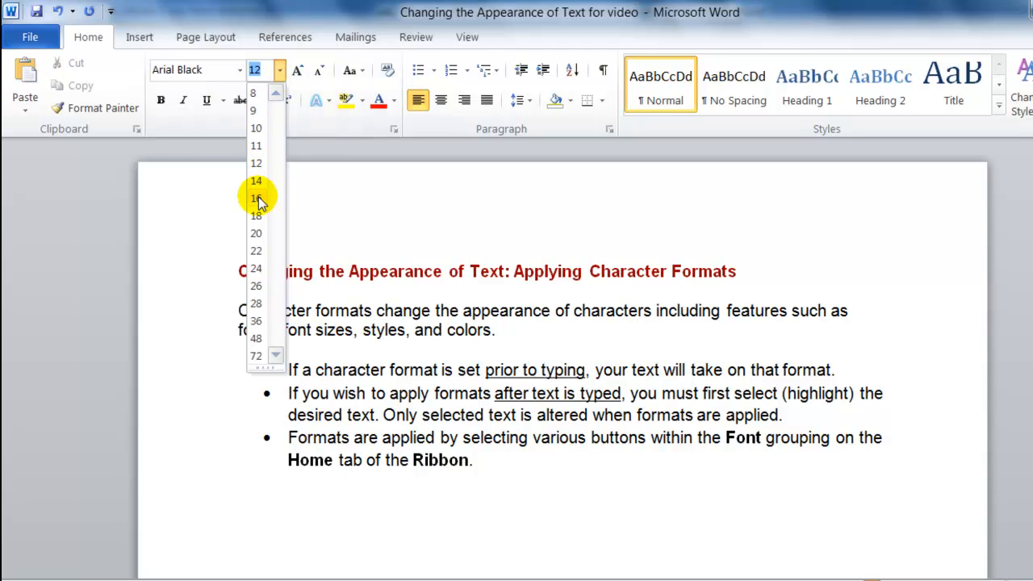
{"action": "left_click", "coordinate": [255, 197]}
{"action": "type", "text": "This is n ow"}
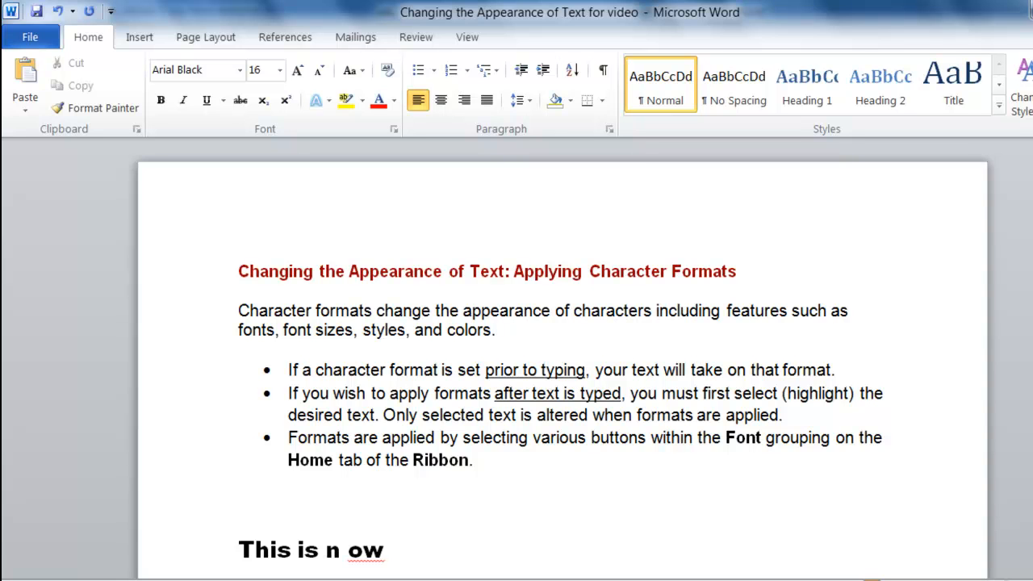
Continue the line 'This is now' by typing the font name Arial Black.
{"action": "type", "text": "Ar"}
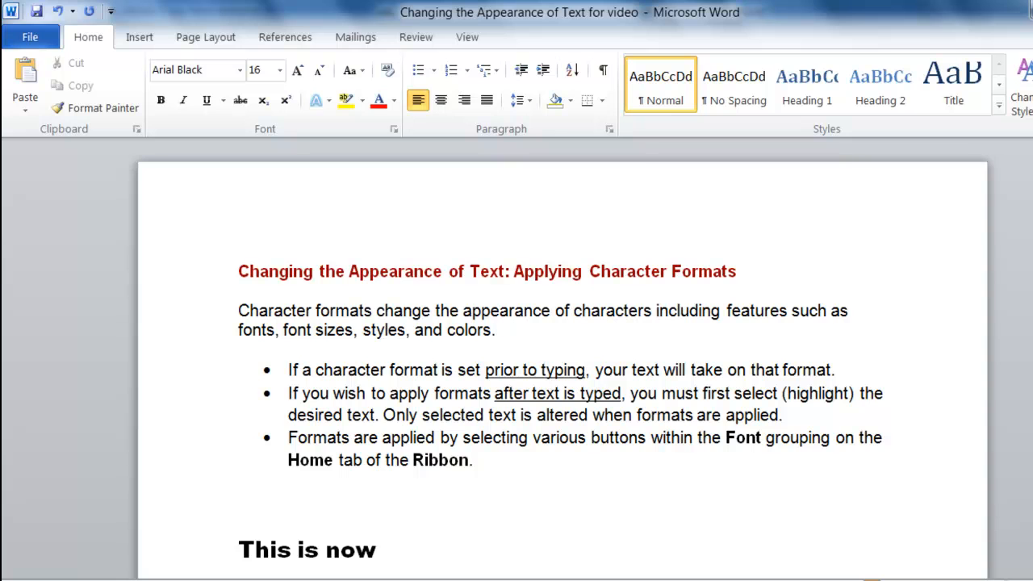
{"action": "type", "text": "Arial Blan"}
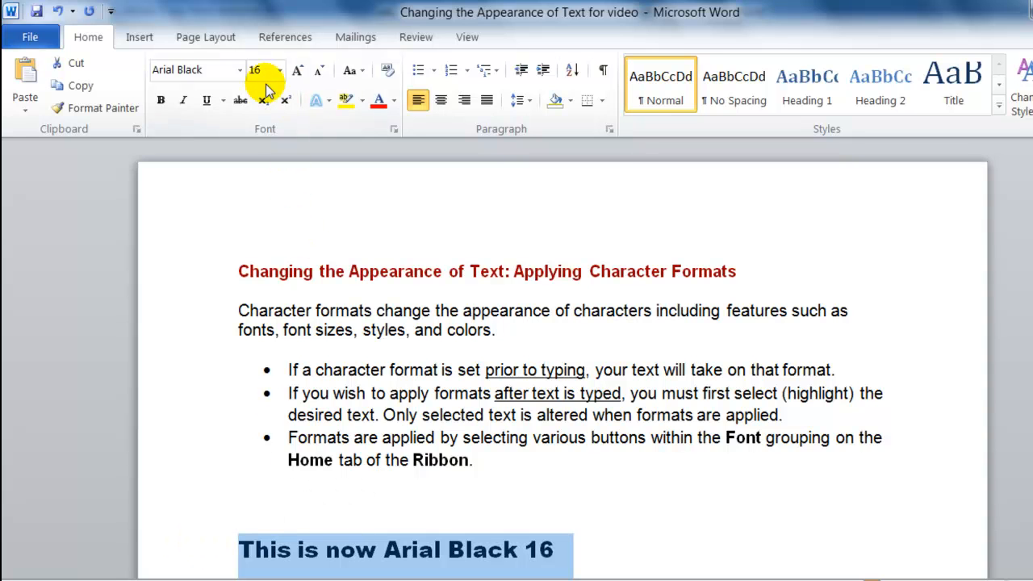
{"action": "mouse_move", "coordinate": [234, 71]}
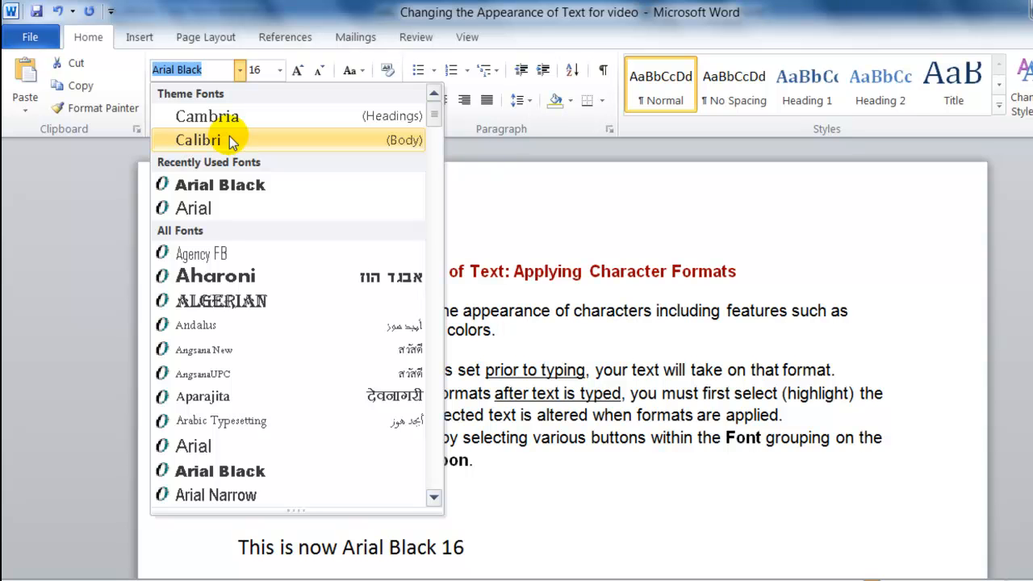
{"action": "mouse_move", "coordinate": [229, 445]}
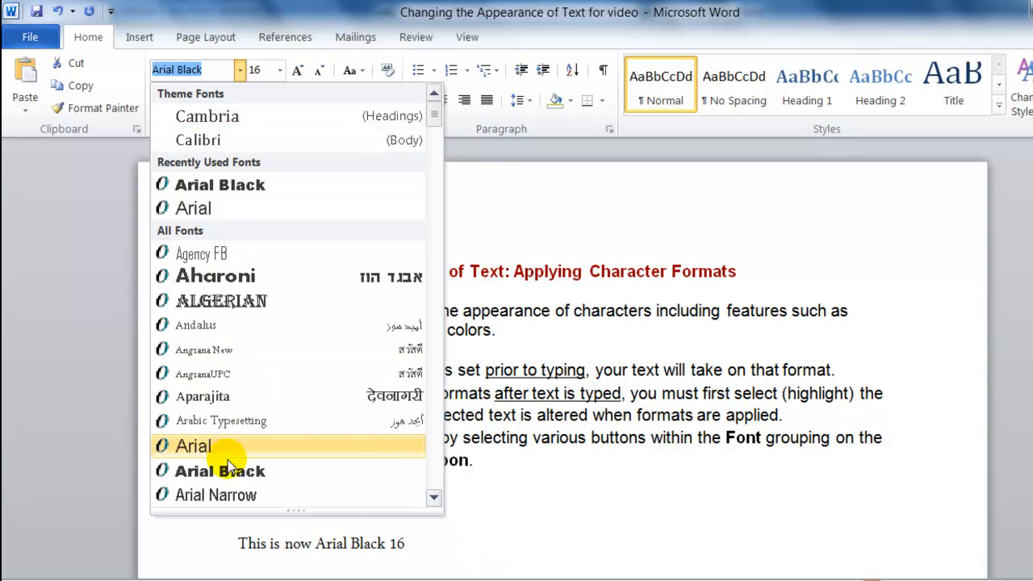
Switch the selected sentence 'This is now Arial Black 16' to the Arial Narrow font.
{"action": "left_click", "coordinate": [215, 494]}
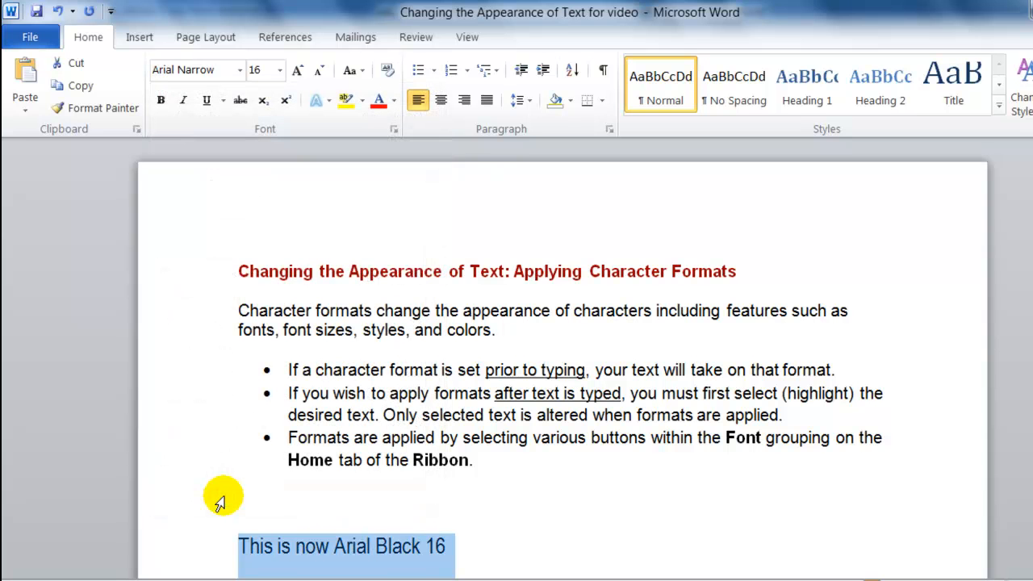
{"action": "mouse_move", "coordinate": [274, 580]}
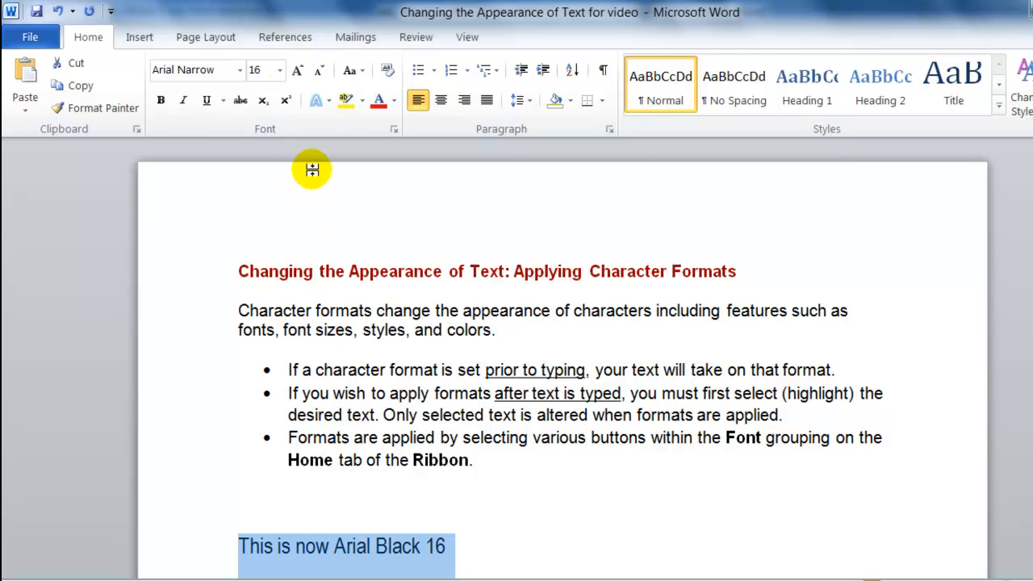
Reduce the selected sentence's font size from 16 to 14.
{"action": "left_click", "coordinate": [277, 69]}
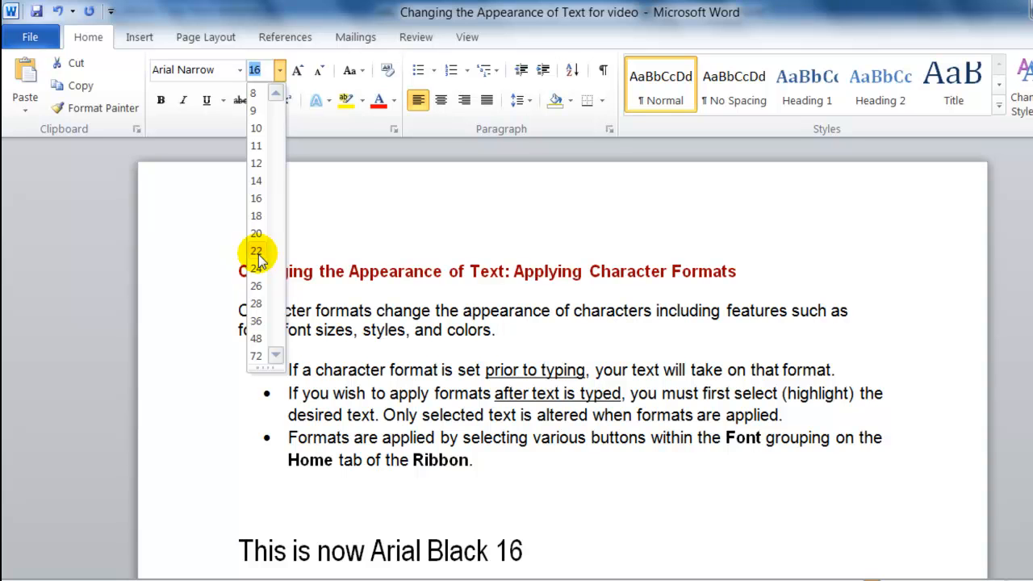
{"action": "mouse_move", "coordinate": [255, 246]}
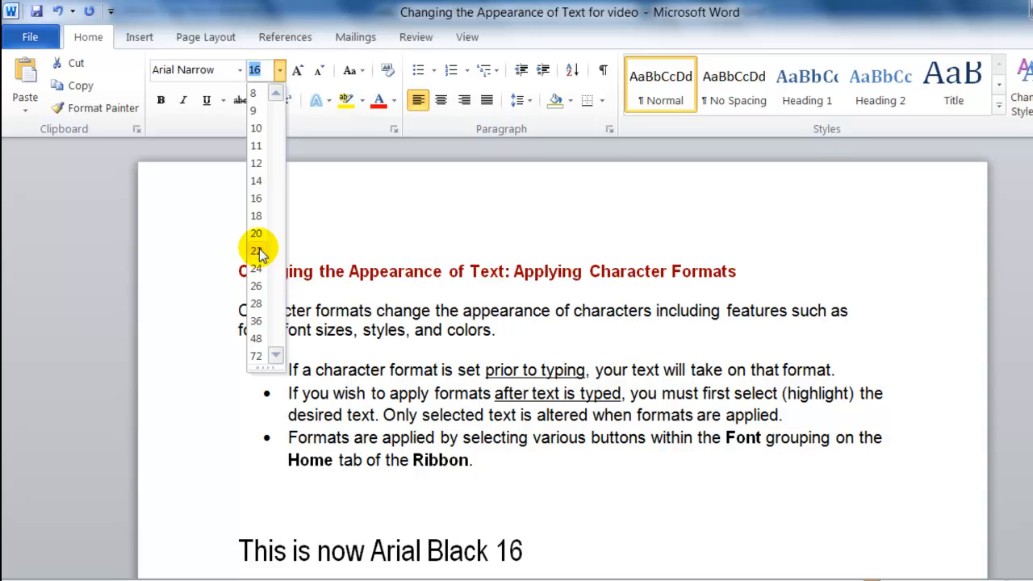
{"action": "mouse_move", "coordinate": [255, 198]}
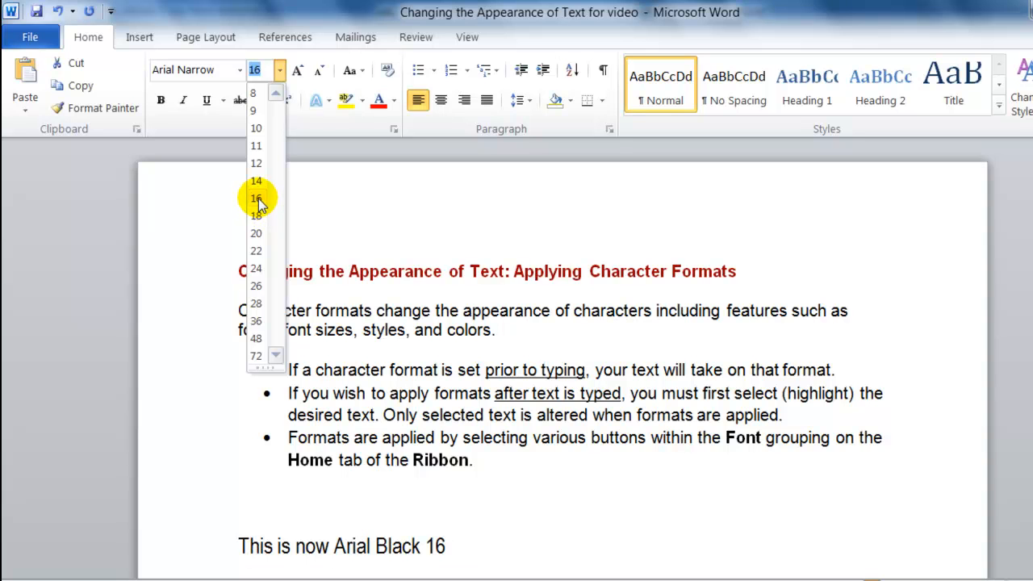
{"action": "mouse_move", "coordinate": [255, 181]}
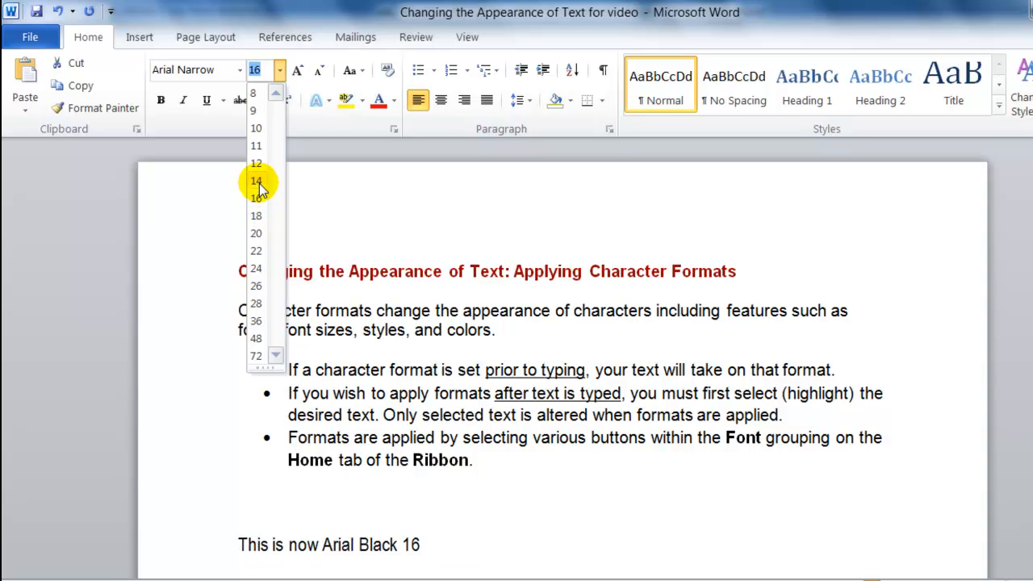
{"action": "left_click", "coordinate": [255, 181]}
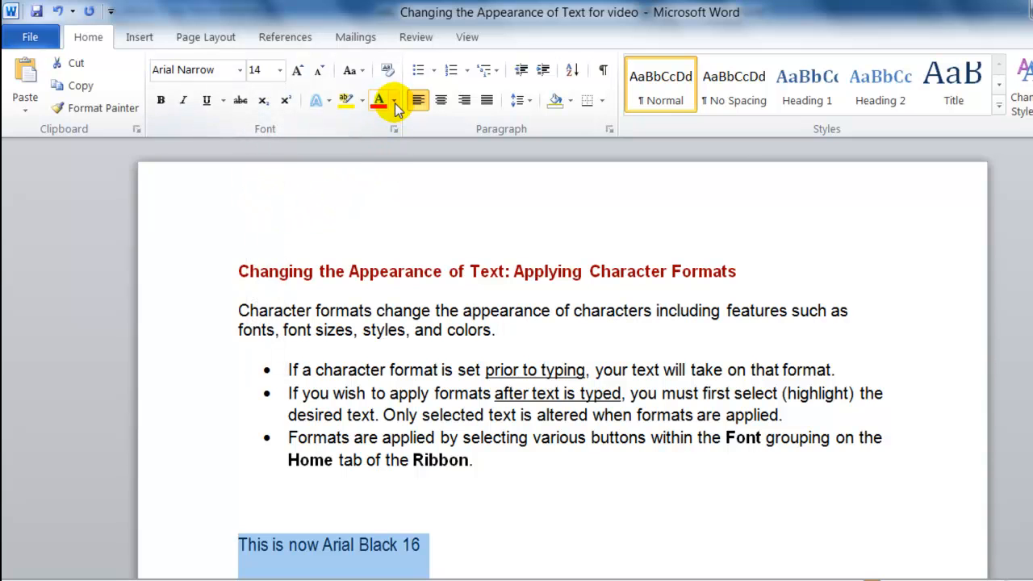
{"action": "mouse_move", "coordinate": [383, 100]}
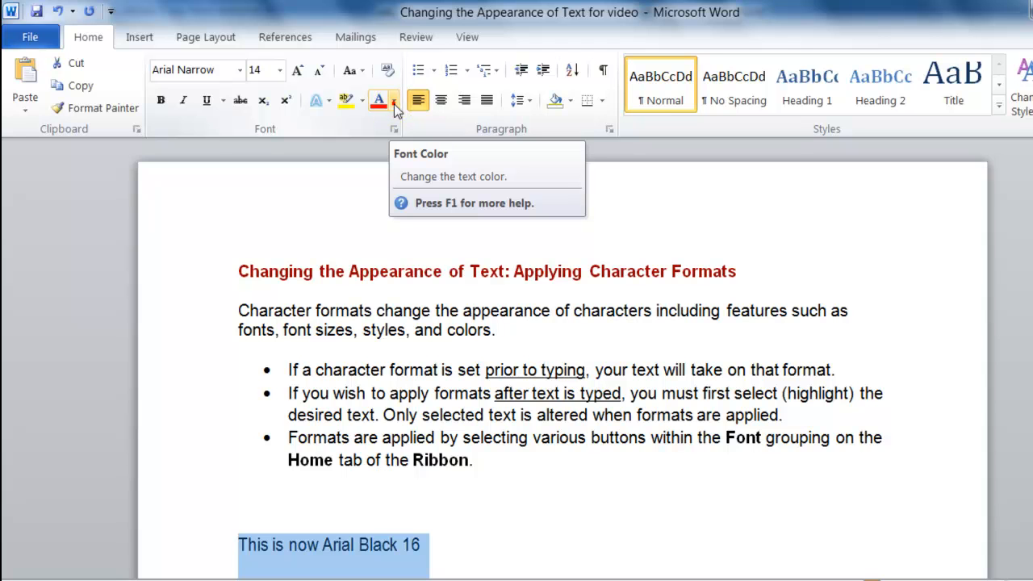
{"action": "left_click", "coordinate": [394, 100]}
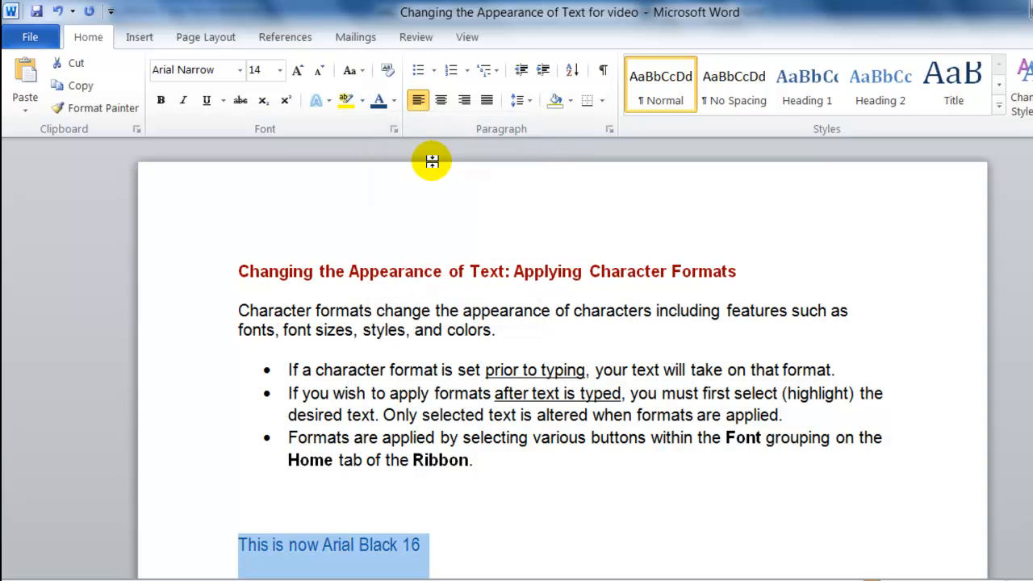
{"action": "mouse_move", "coordinate": [162, 100]}
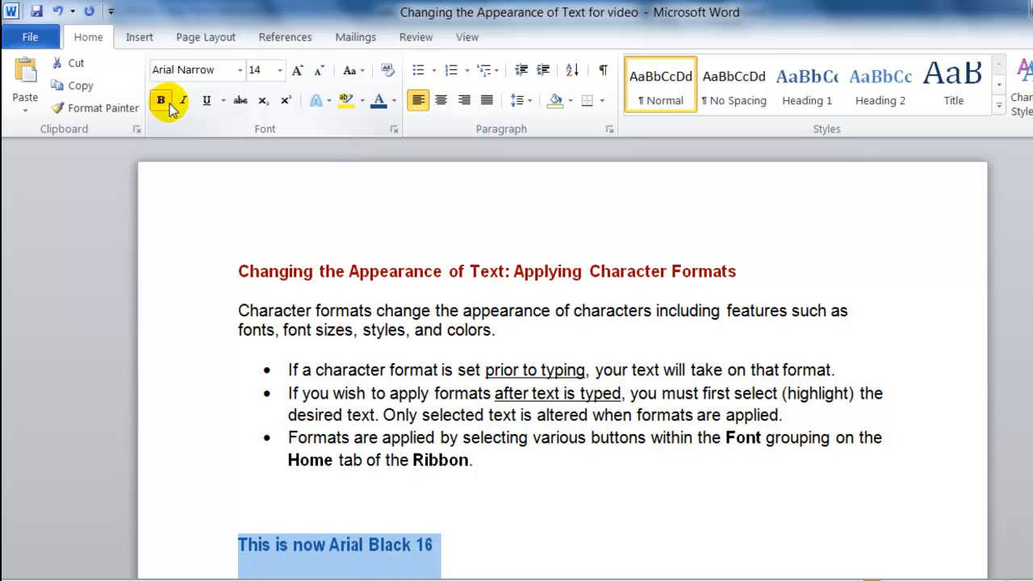
Make the sample line bold and italic, adding and then removing its underline.
{"action": "left_click", "coordinate": [184, 100]}
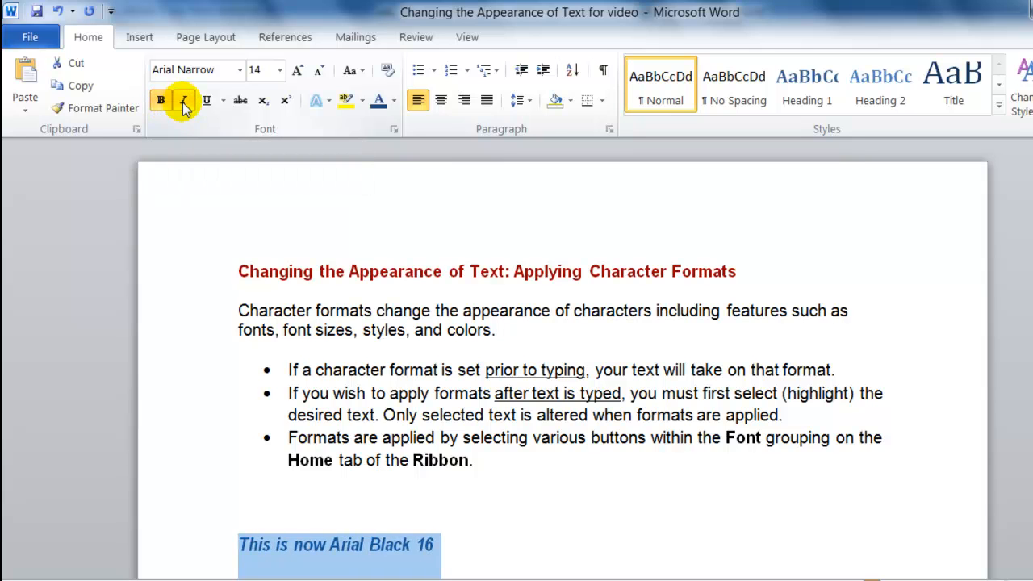
{"action": "left_click", "coordinate": [207, 100]}
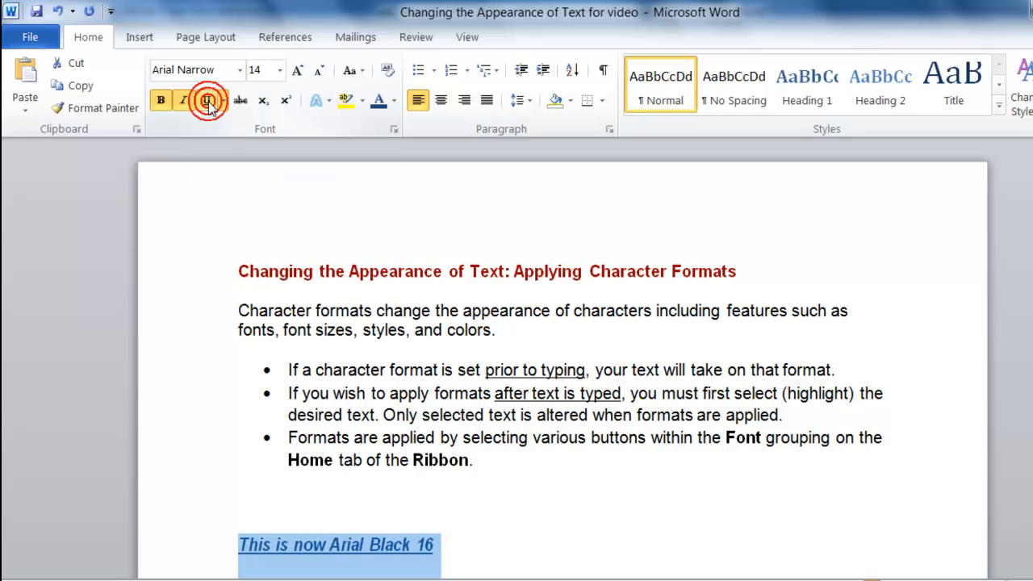
{"action": "left_click", "coordinate": [206, 100]}
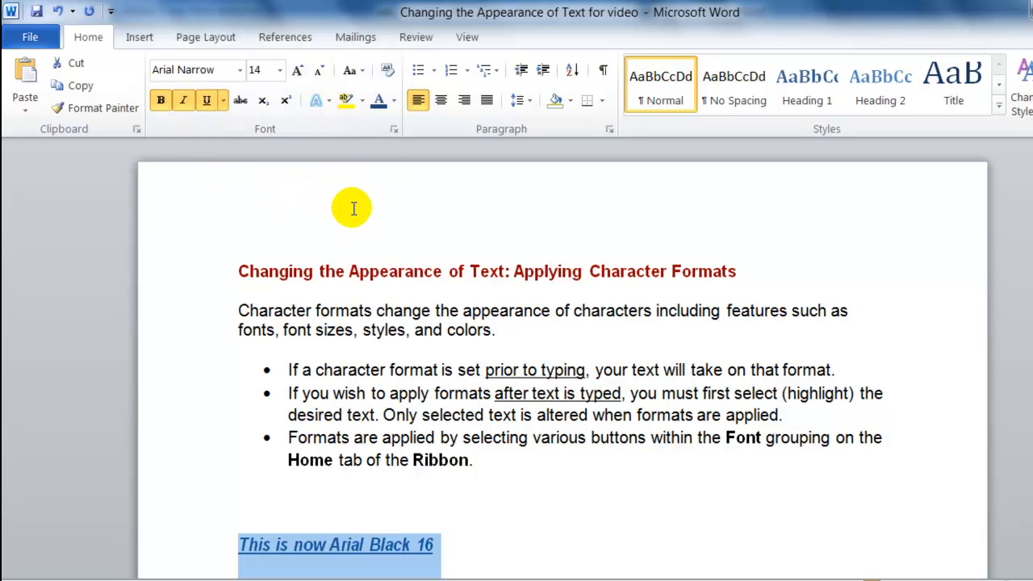
{"action": "mouse_move", "coordinate": [271, 556]}
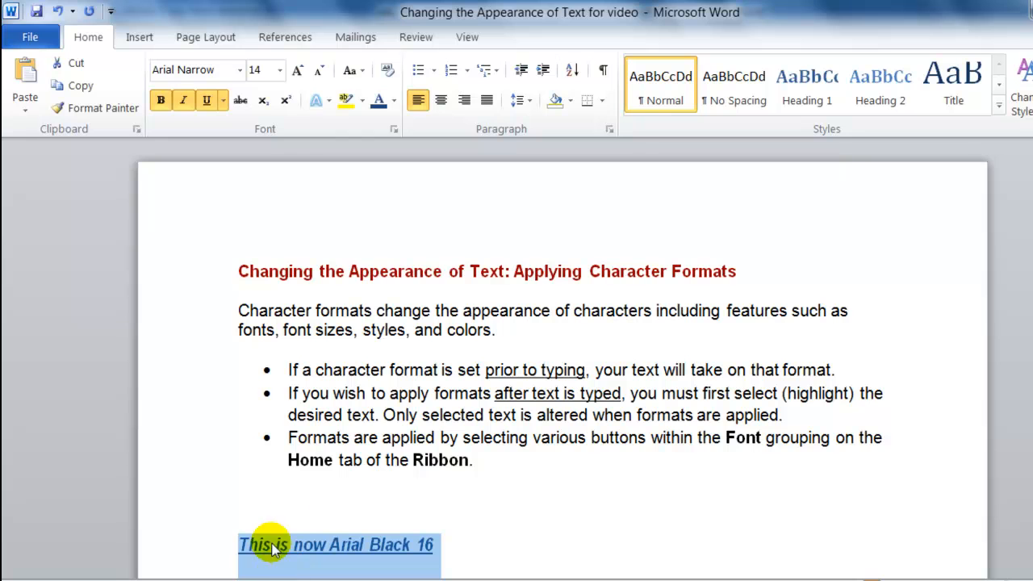
{"action": "mouse_move", "coordinate": [206, 100]}
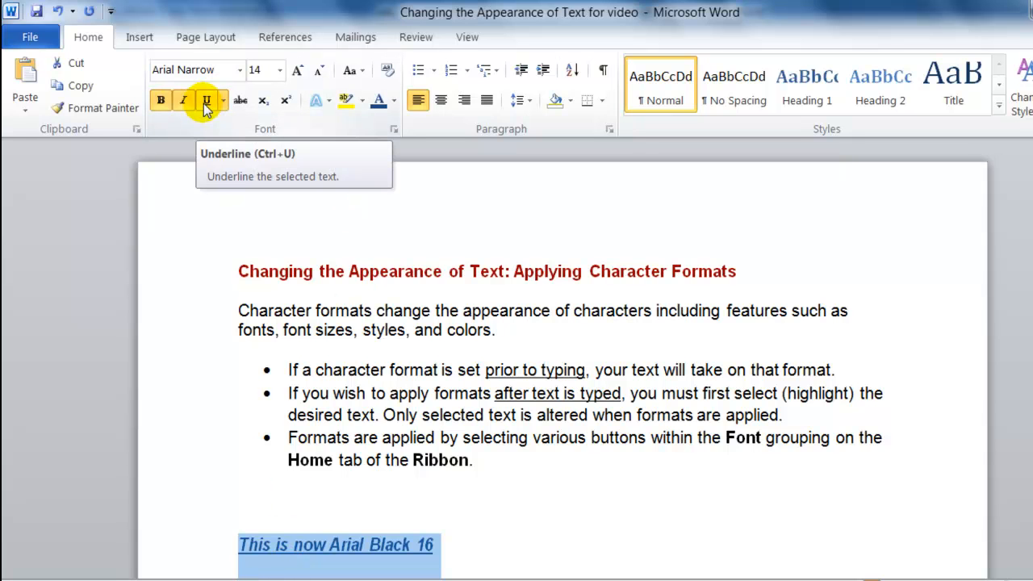
{"action": "left_click", "coordinate": [207, 100]}
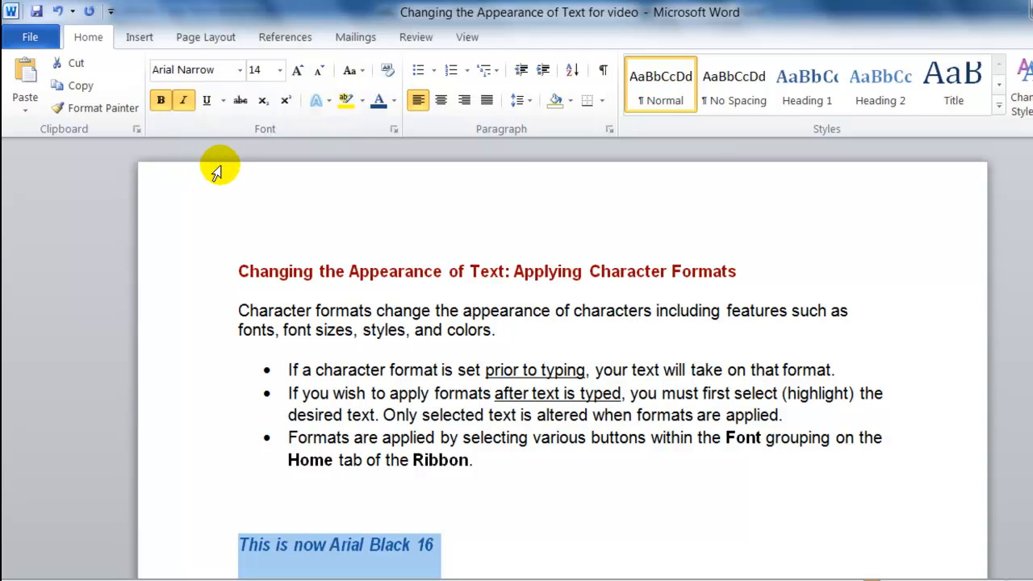
{"action": "mouse_move", "coordinate": [161, 100]}
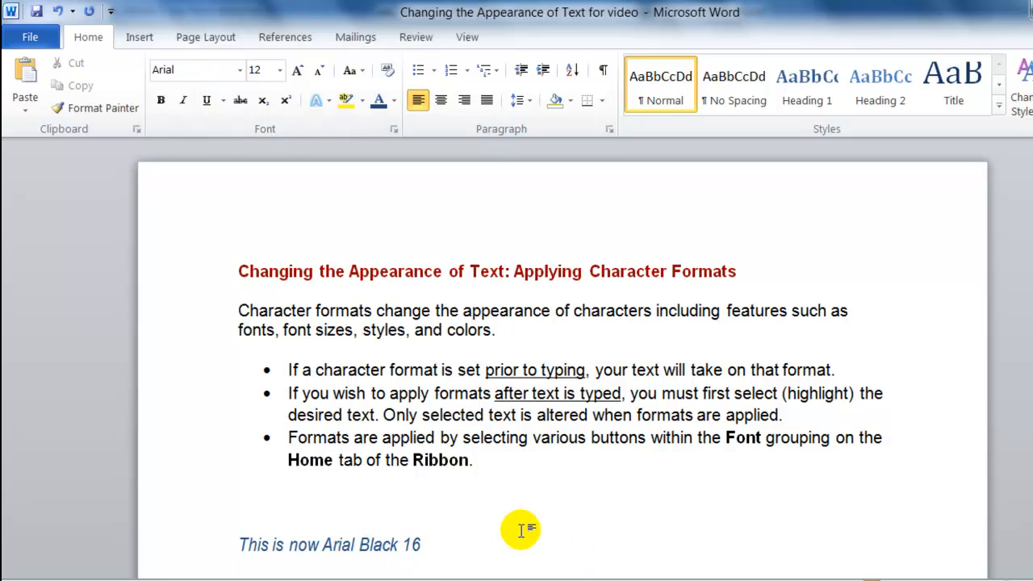
{"action": "mouse_move", "coordinate": [513, 528]}
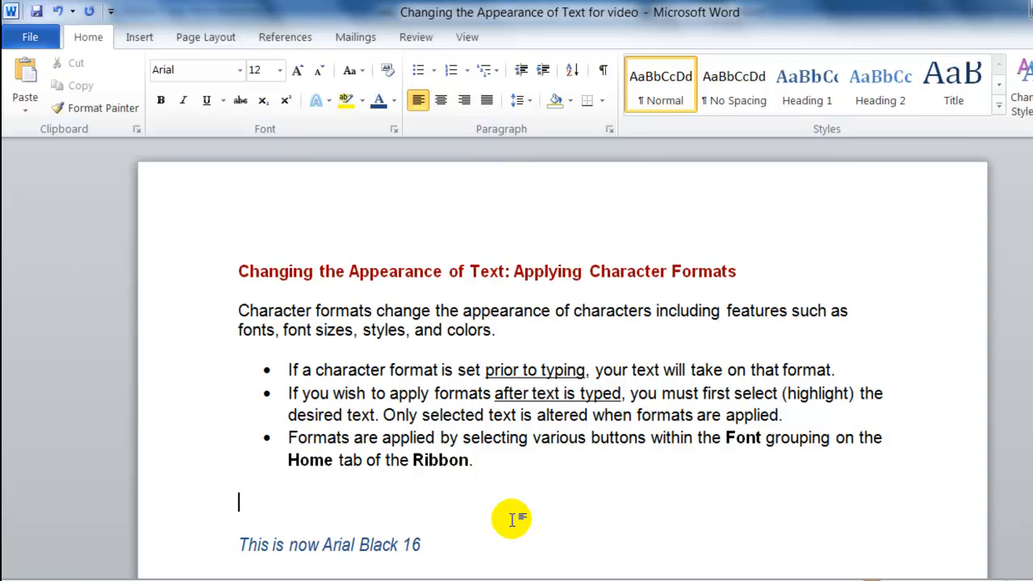
{"action": "mouse_move", "coordinate": [545, 523]}
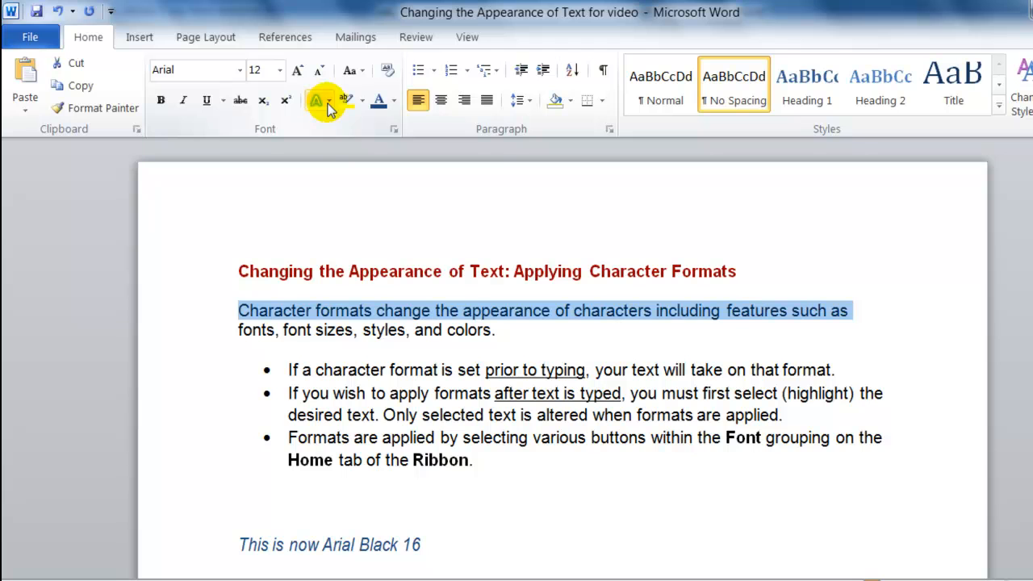
{"action": "mouse_move", "coordinate": [320, 100]}
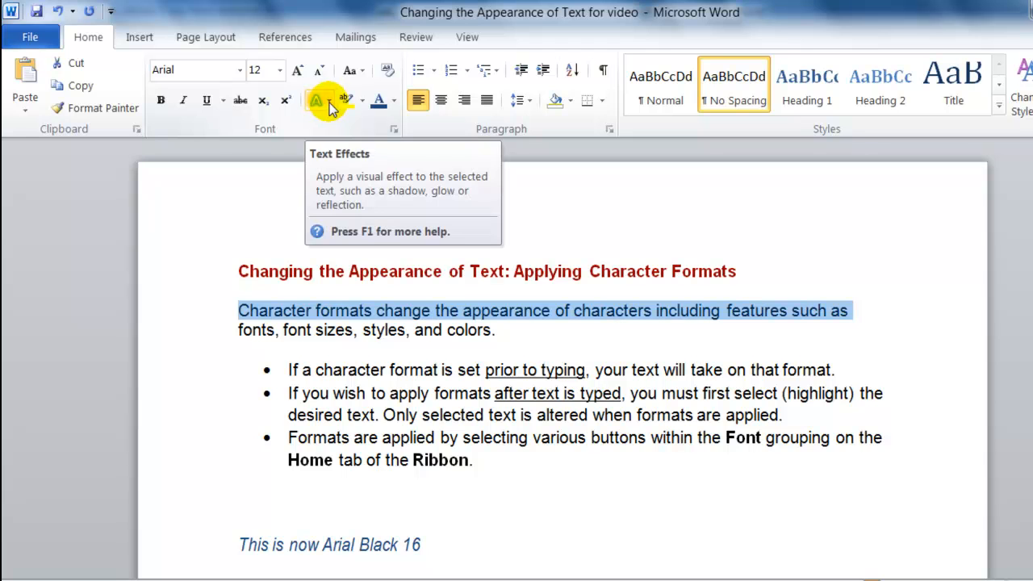
Apply the Fill - White, Gradient Outline effect, then Fill - Tan, Text 2, Outline to the selection.
{"action": "left_click", "coordinate": [318, 100]}
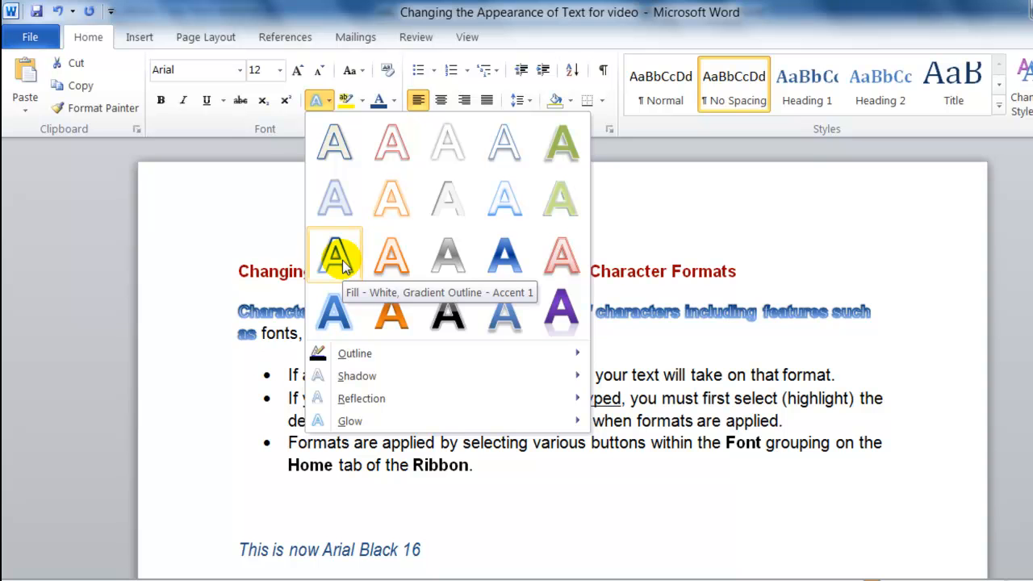
{"action": "left_click", "coordinate": [334, 255]}
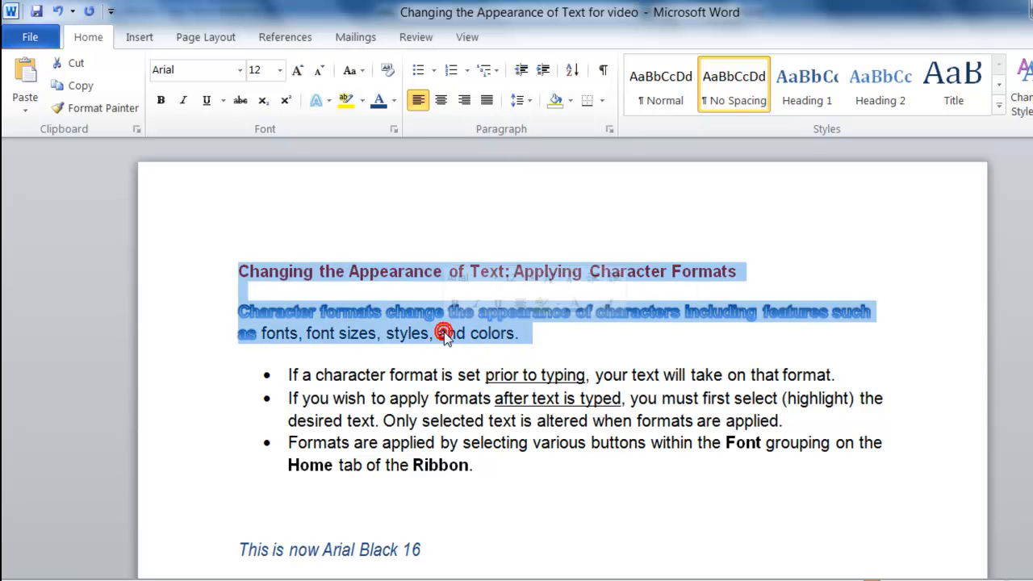
{"action": "mouse_move", "coordinate": [297, 71]}
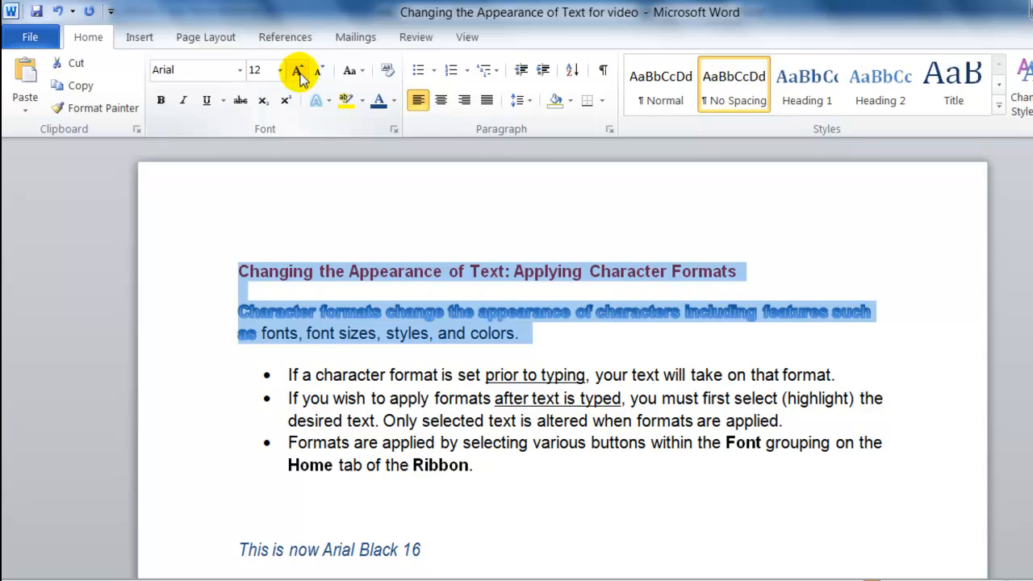
{"action": "left_click", "coordinate": [318, 100]}
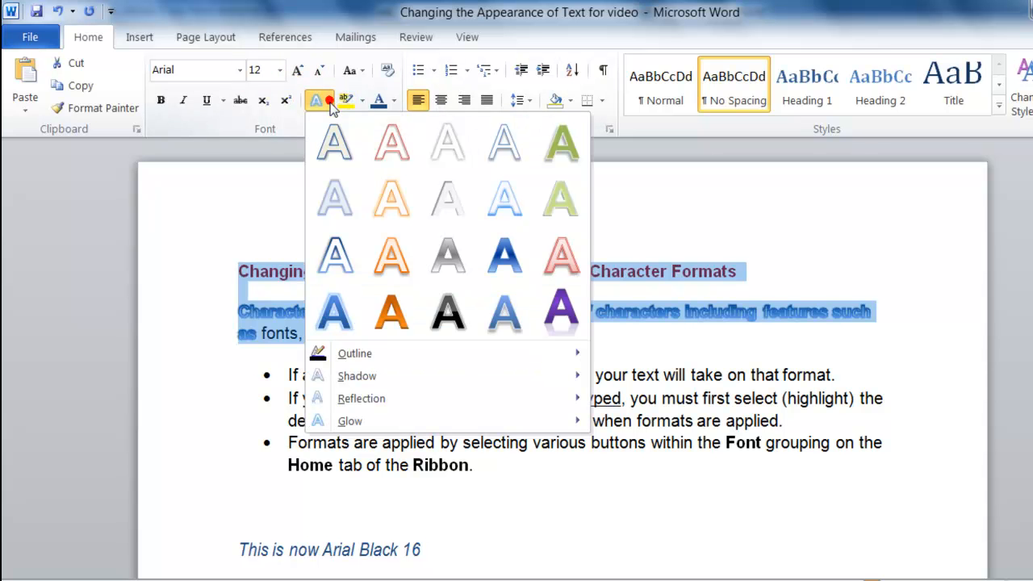
{"action": "mouse_move", "coordinate": [334, 142]}
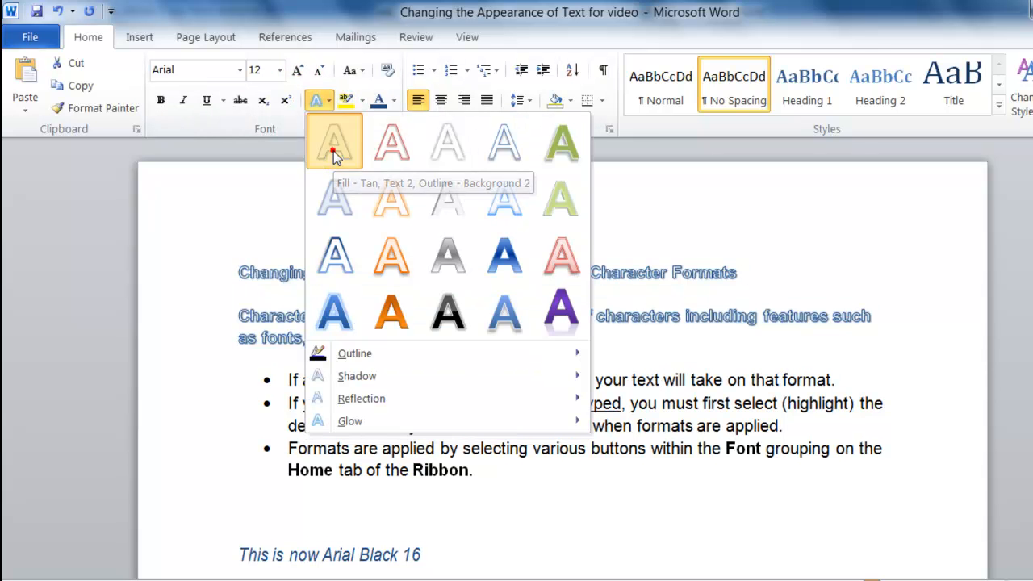
{"action": "left_click", "coordinate": [334, 142]}
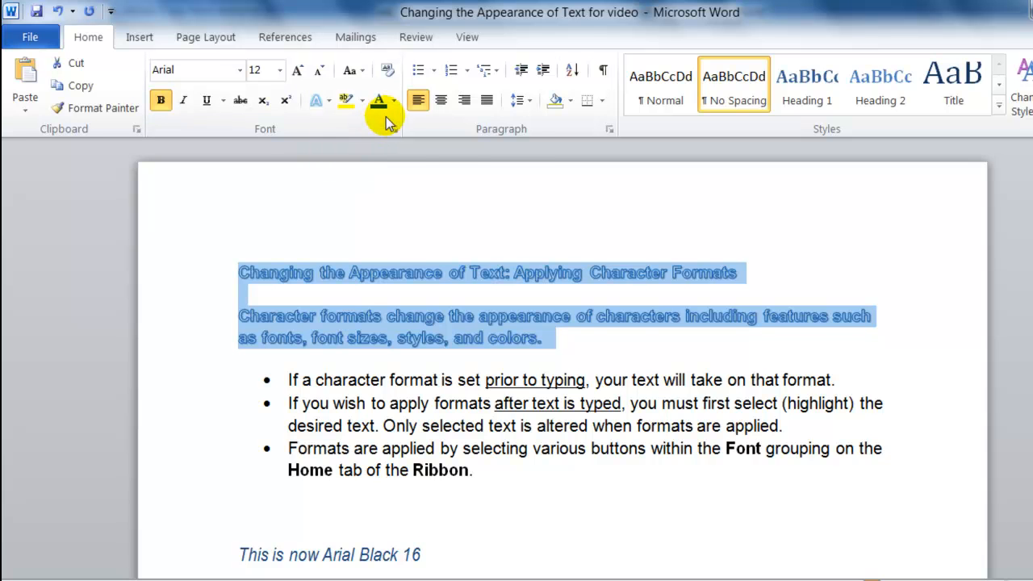
Recolour the heading and first paragraph blue, remove their bold, and deselect them.
{"action": "left_click", "coordinate": [392, 100]}
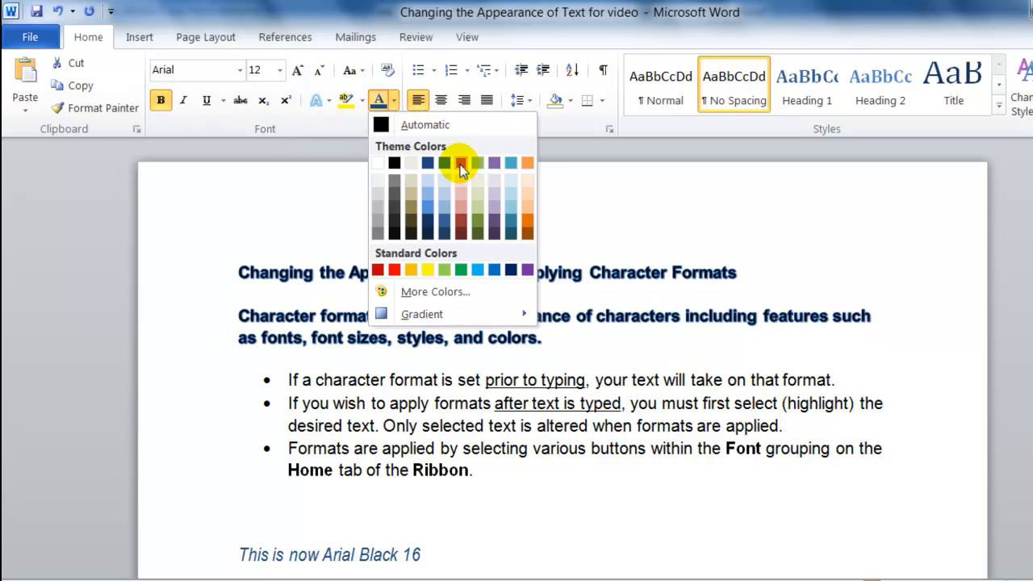
{"action": "left_click", "coordinate": [462, 163]}
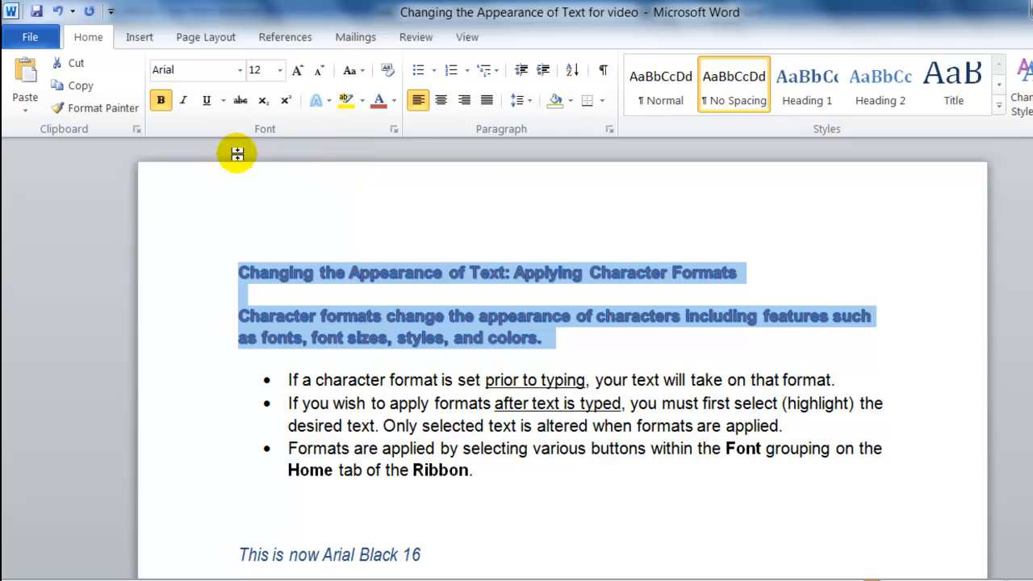
{"action": "left_click", "coordinate": [162, 100]}
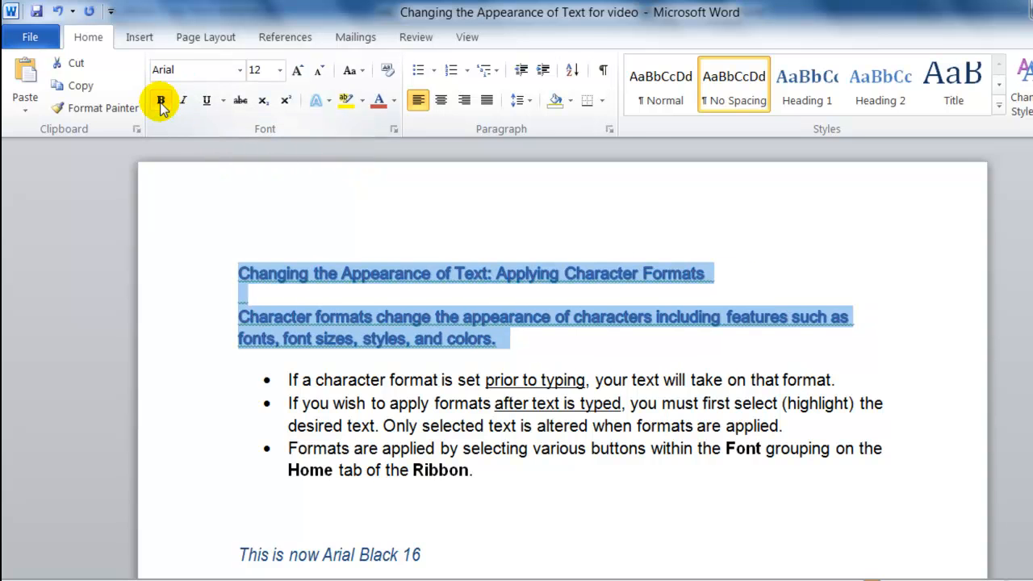
{"action": "left_click", "coordinate": [242, 69]}
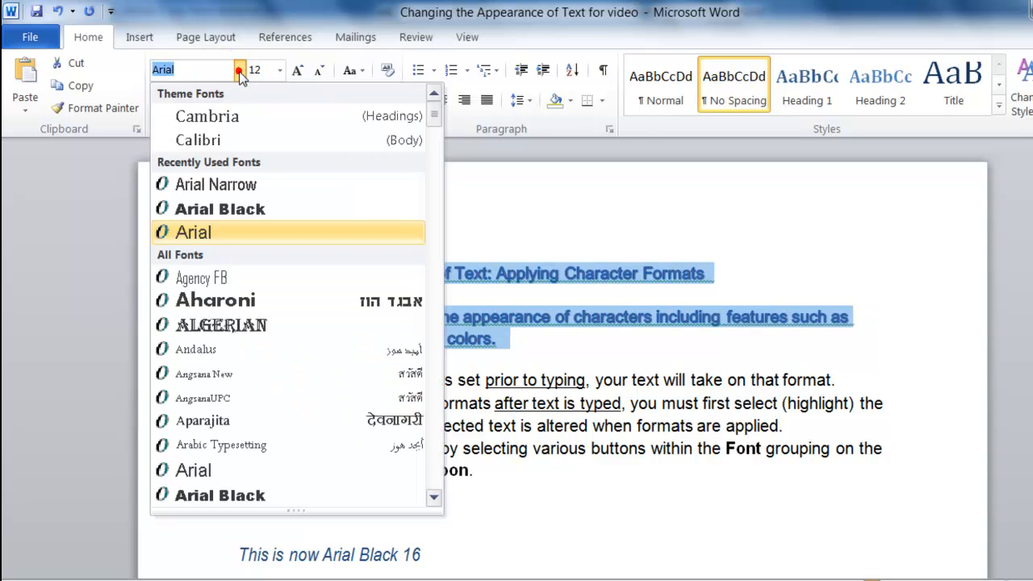
{"action": "mouse_move", "coordinate": [215, 300]}
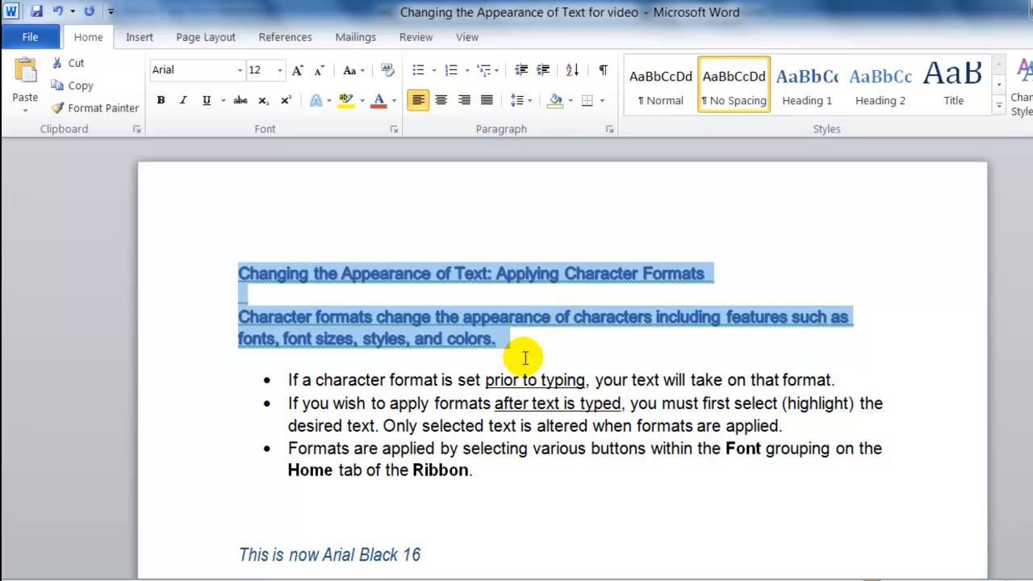
{"action": "left_click", "coordinate": [539, 349]}
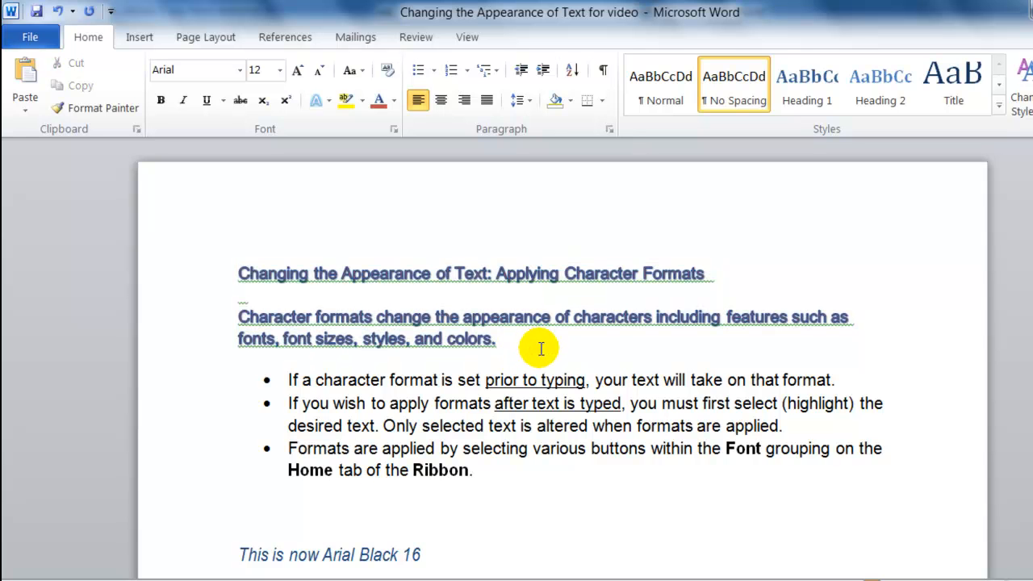
{"action": "mouse_move", "coordinate": [542, 339]}
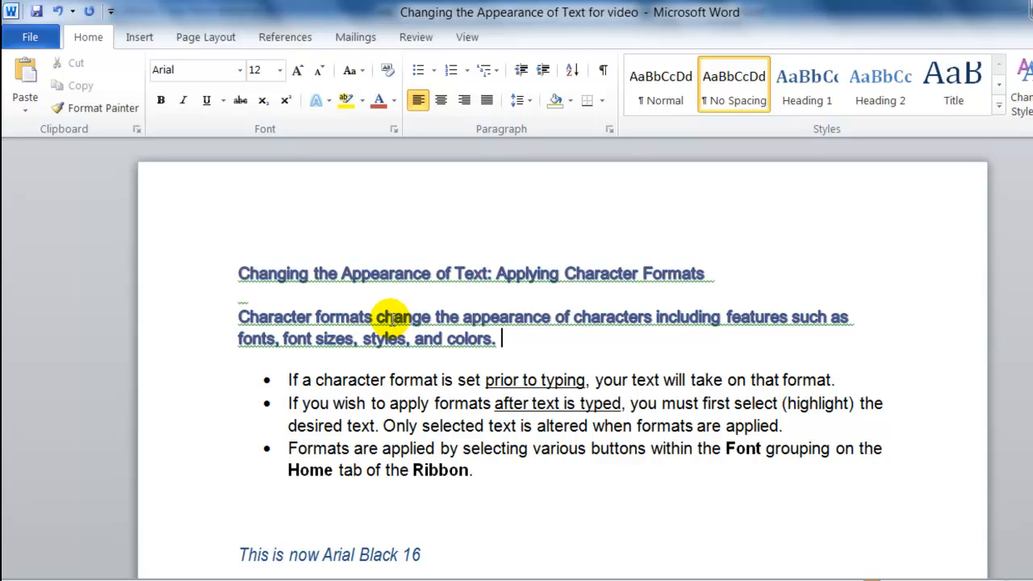
{"action": "mouse_move", "coordinate": [194, 294]}
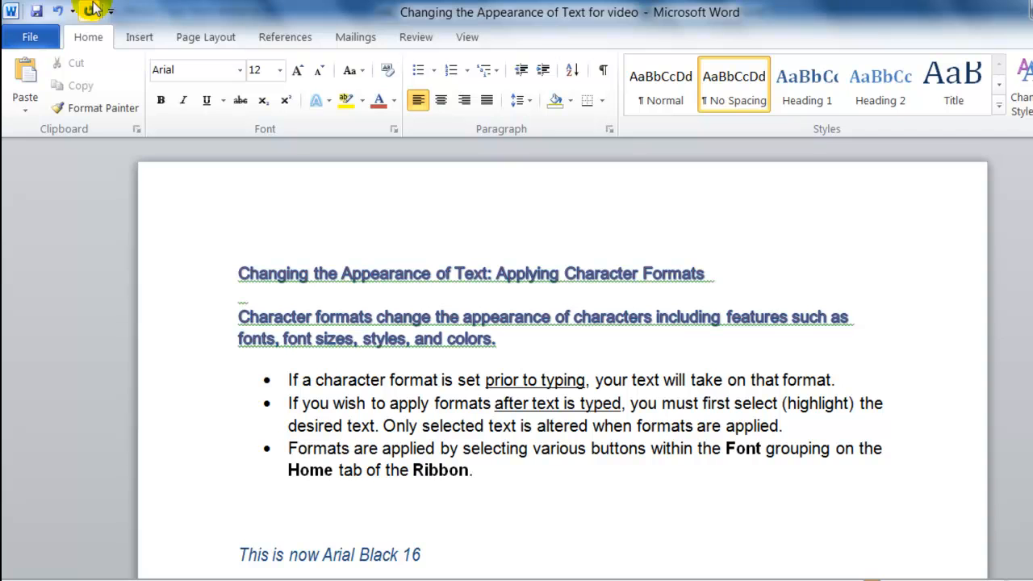
{"action": "mouse_move", "coordinate": [59, 11]}
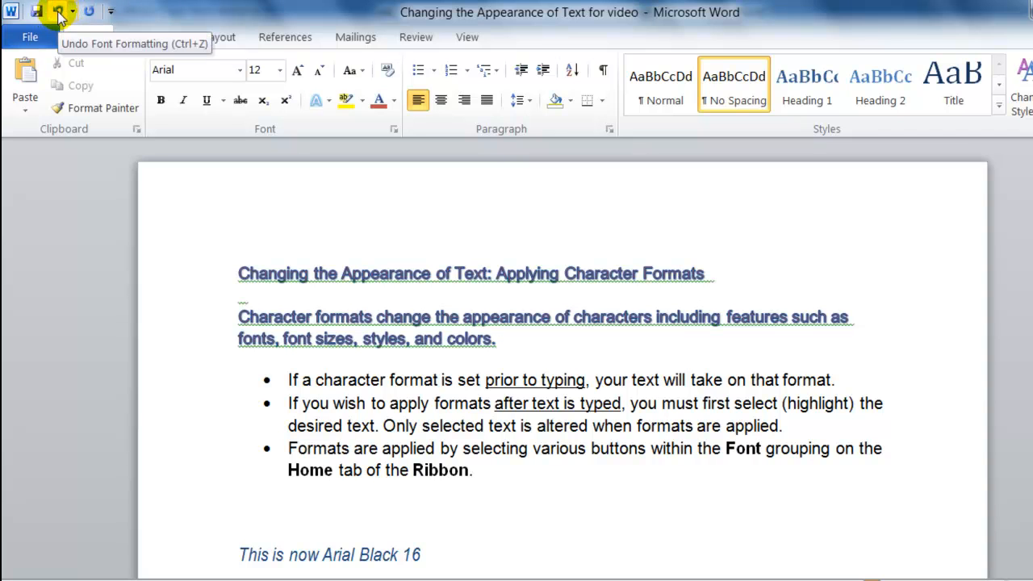
Undo the last font formatting change so the heading and paragraph revert.
{"action": "left_click", "coordinate": [58, 13]}
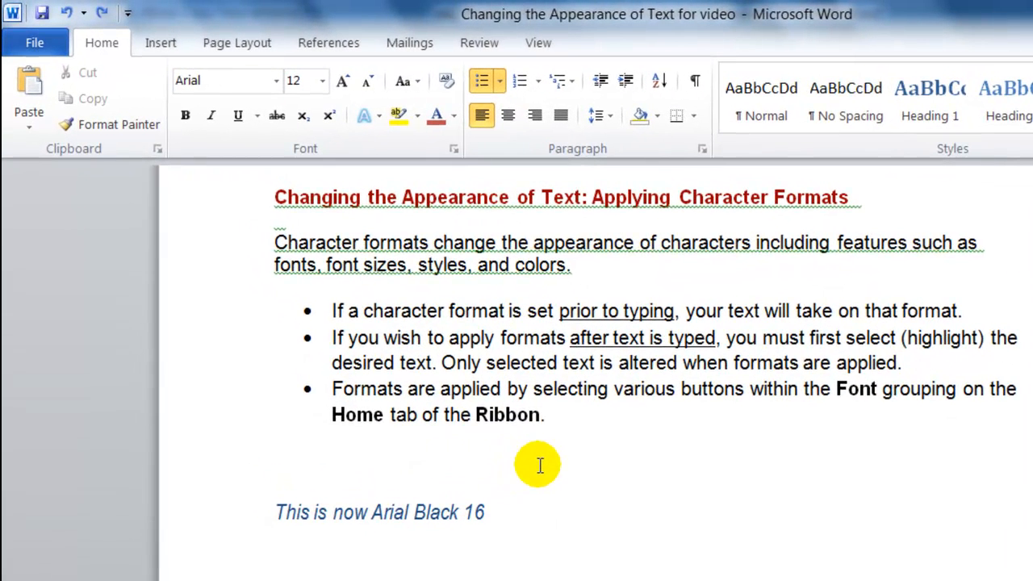
{"action": "mouse_move", "coordinate": [465, 450]}
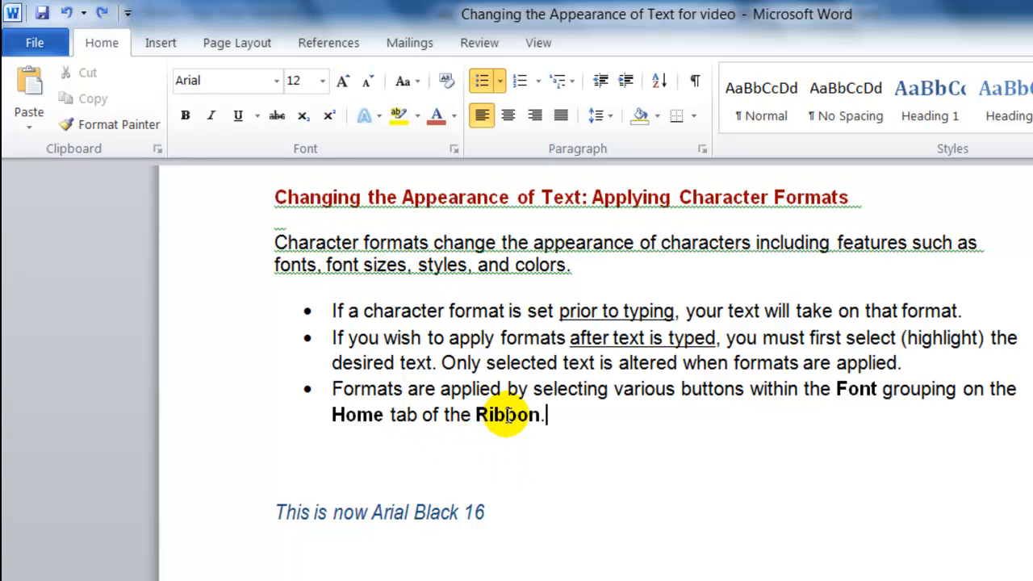
Select the word 'Ribbon' in the last bullet and highlight it in yellow.
{"action": "double_click", "coordinate": [503, 415]}
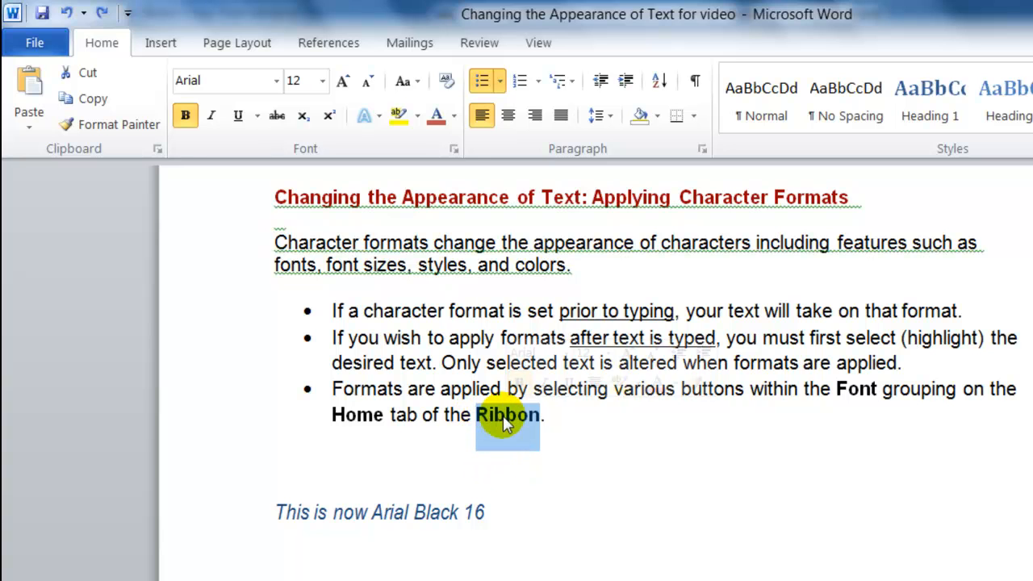
{"action": "left_click", "coordinate": [413, 116]}
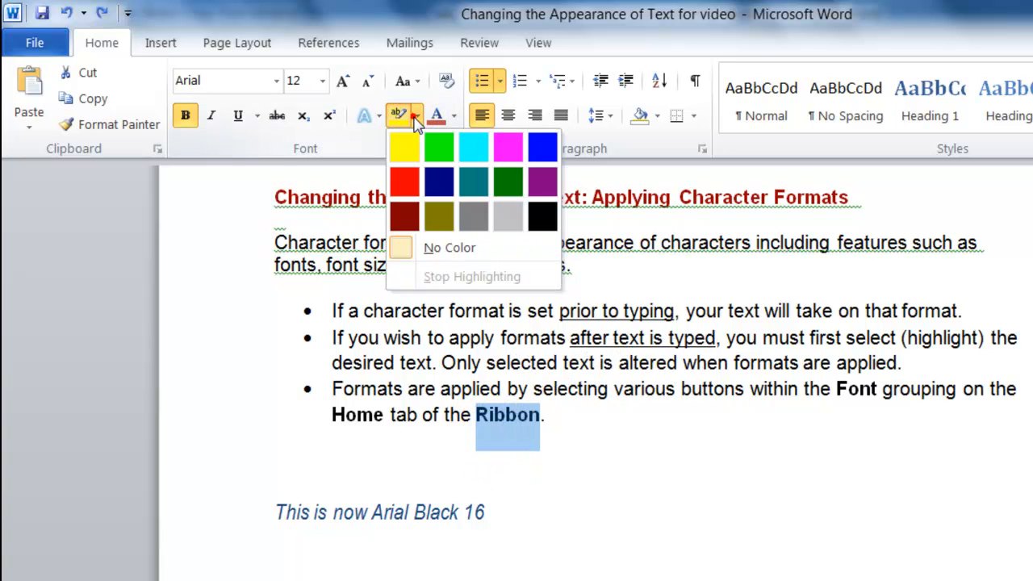
{"action": "left_click", "coordinate": [401, 146]}
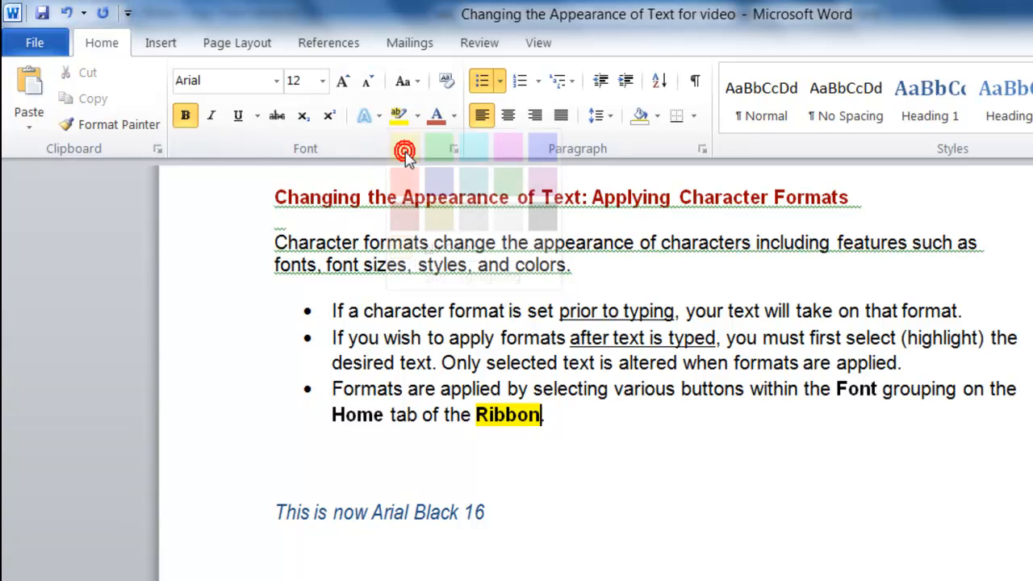